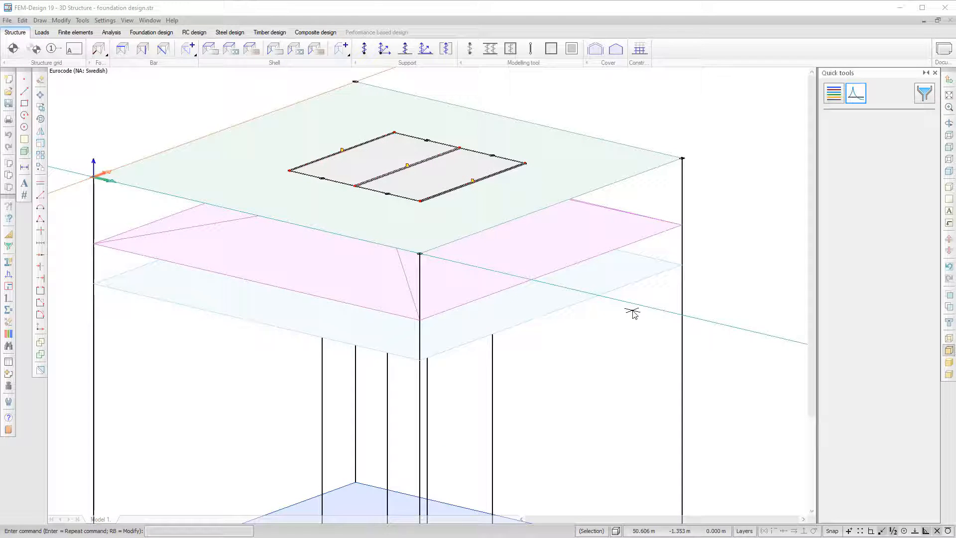
Inspect the soil strata (100MPa, Clay, 100MPa), then open the wall foundation's properties.
click(633, 314)
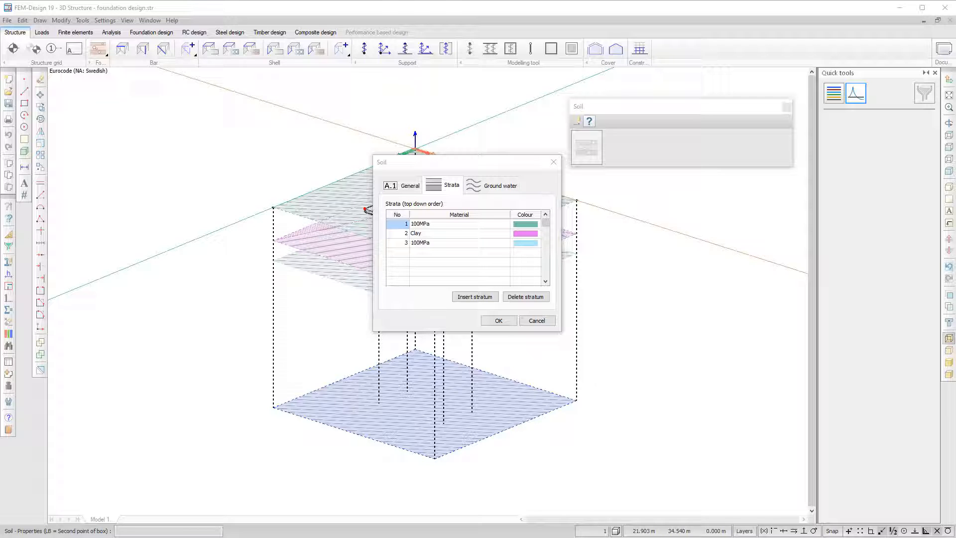
click(497, 320)
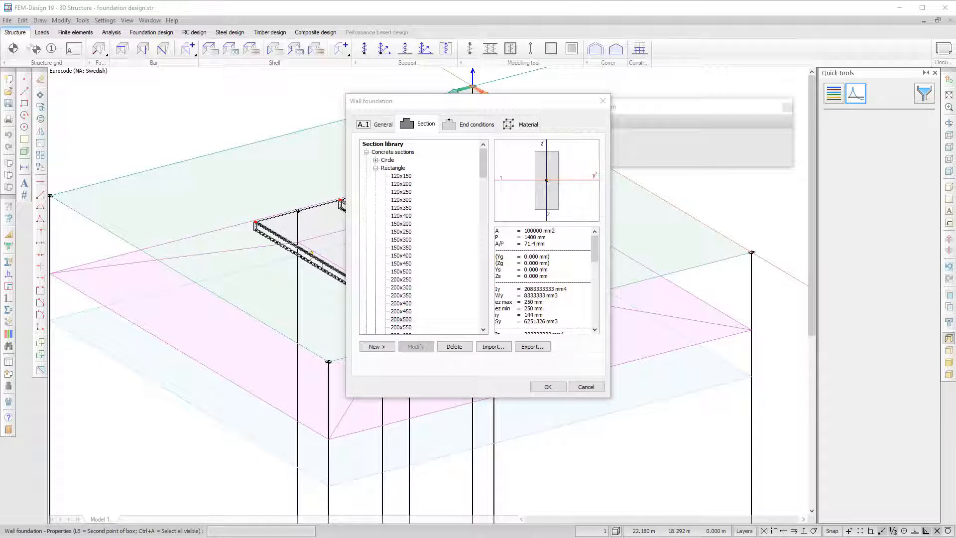
Review the wall foundation's End conditions tab and close its properties.
click(476, 123)
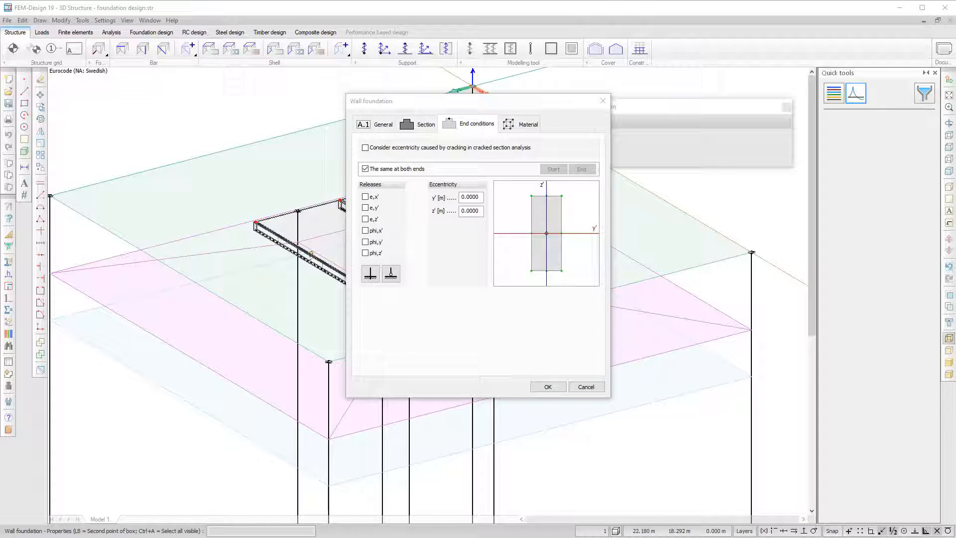
click(546, 386)
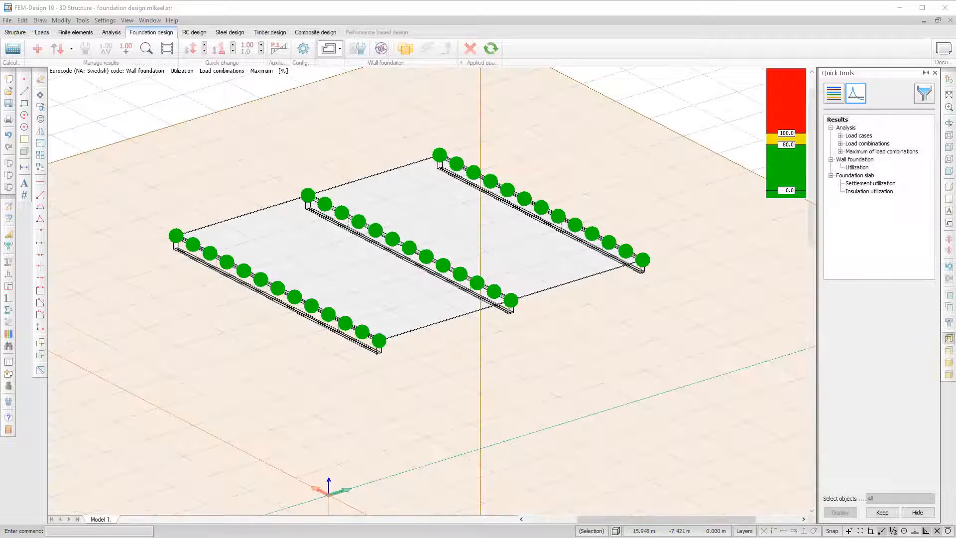
Open the slab's SLS settlements check, showing 469.8% utilization.
click(869, 183)
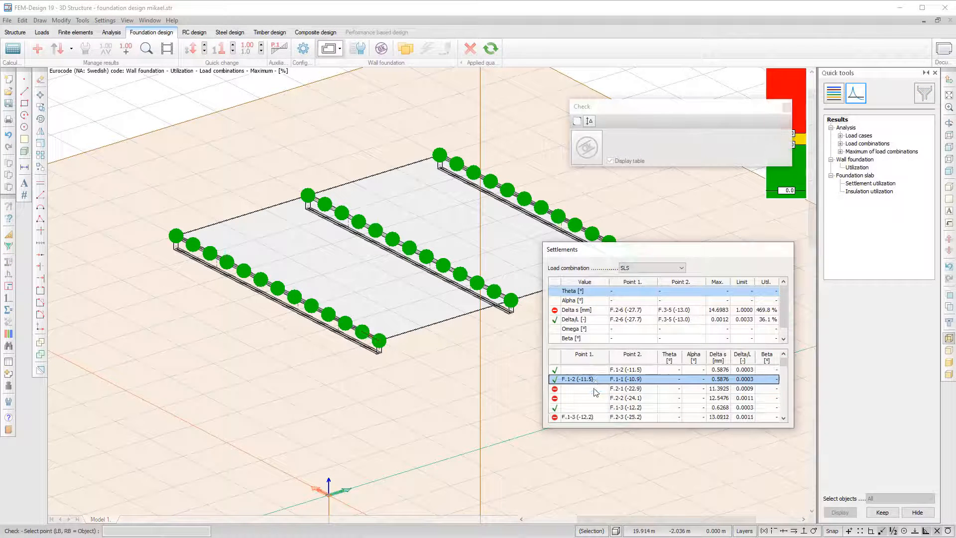